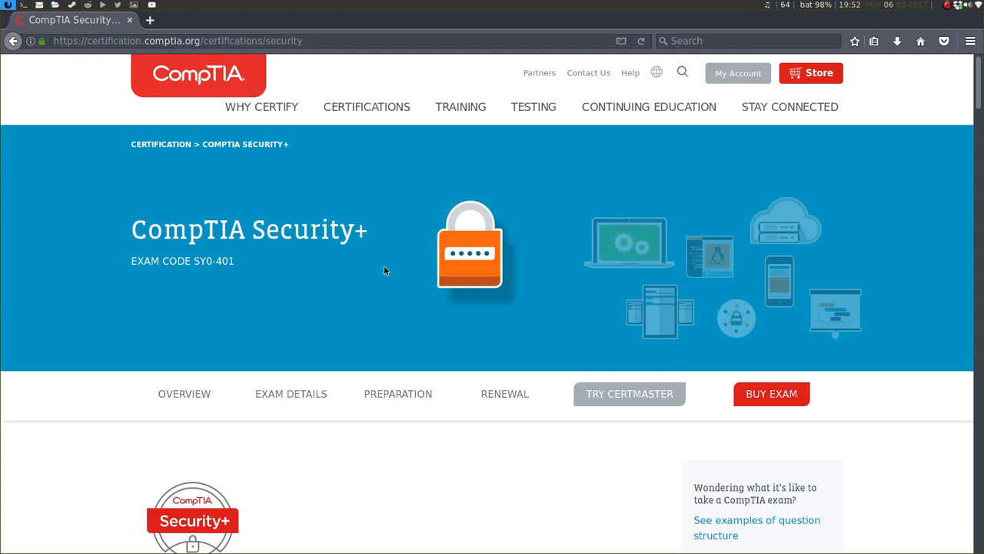
scroll(down, 3)
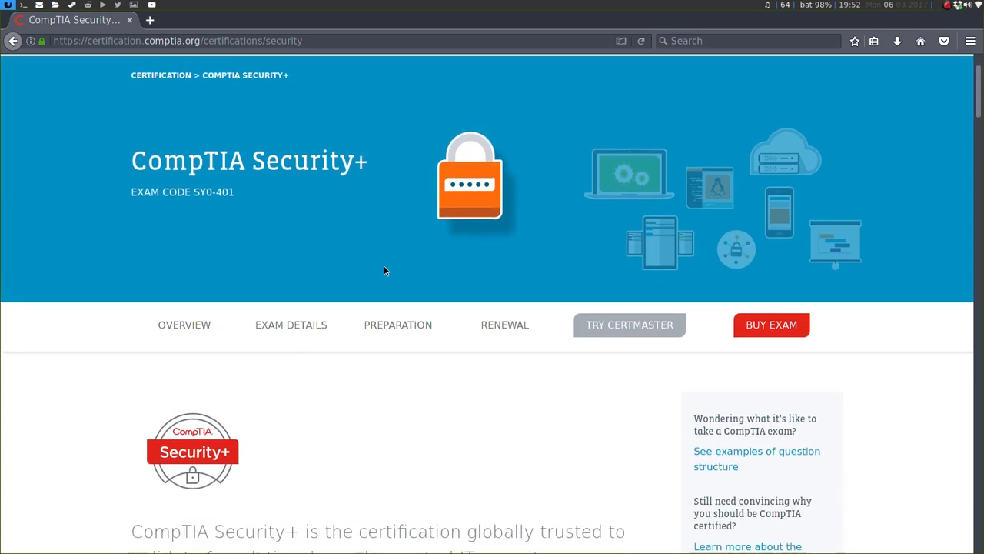
scroll(down, 3)
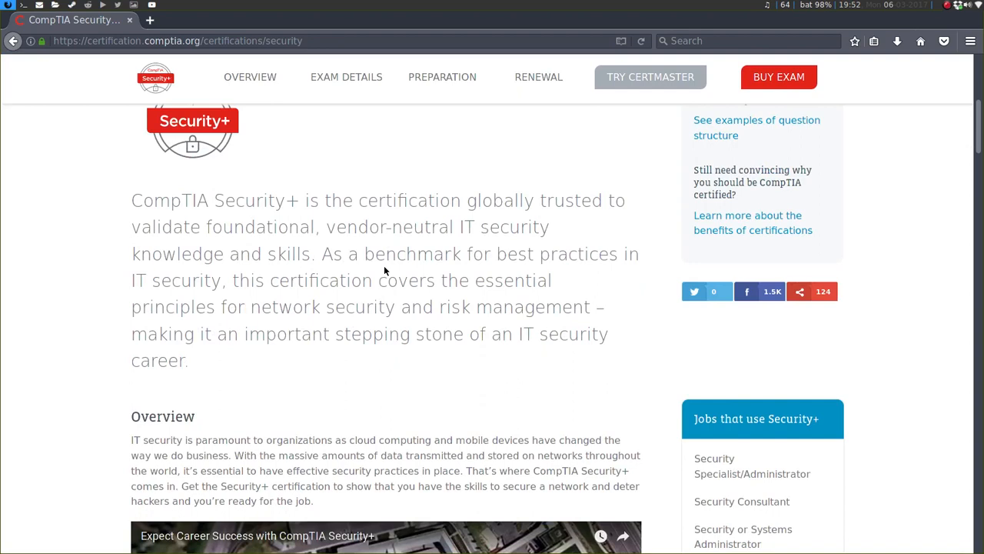
mouse_move(336, 146)
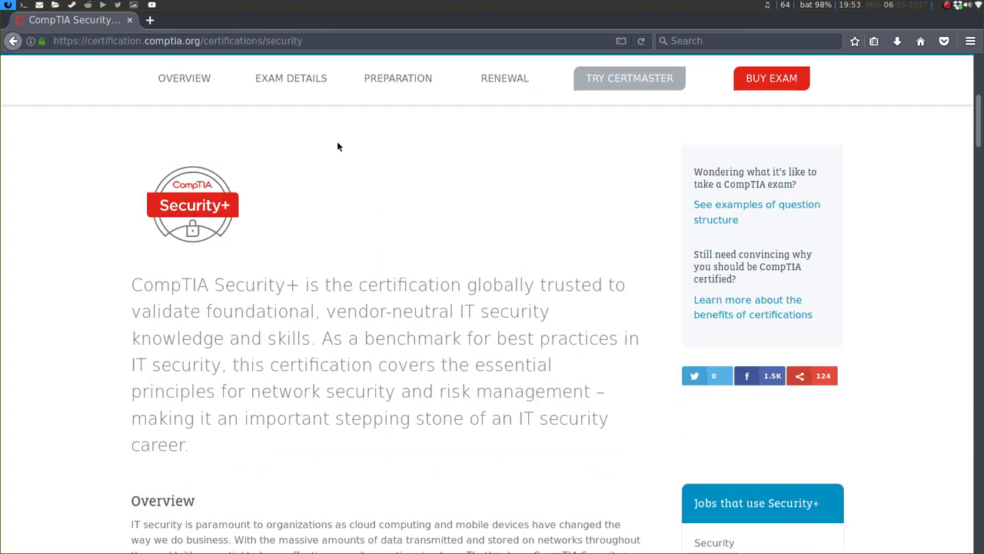
scroll(down, 3)
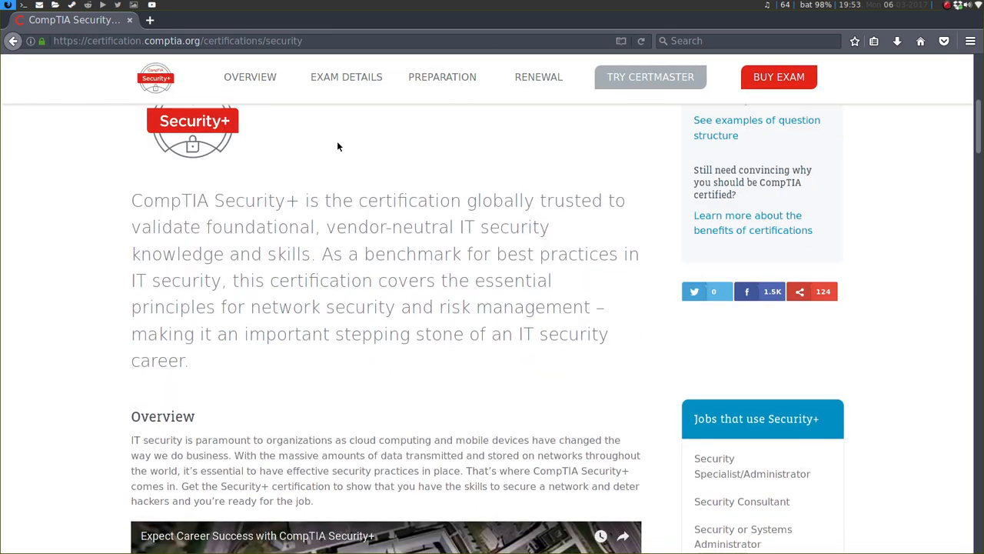